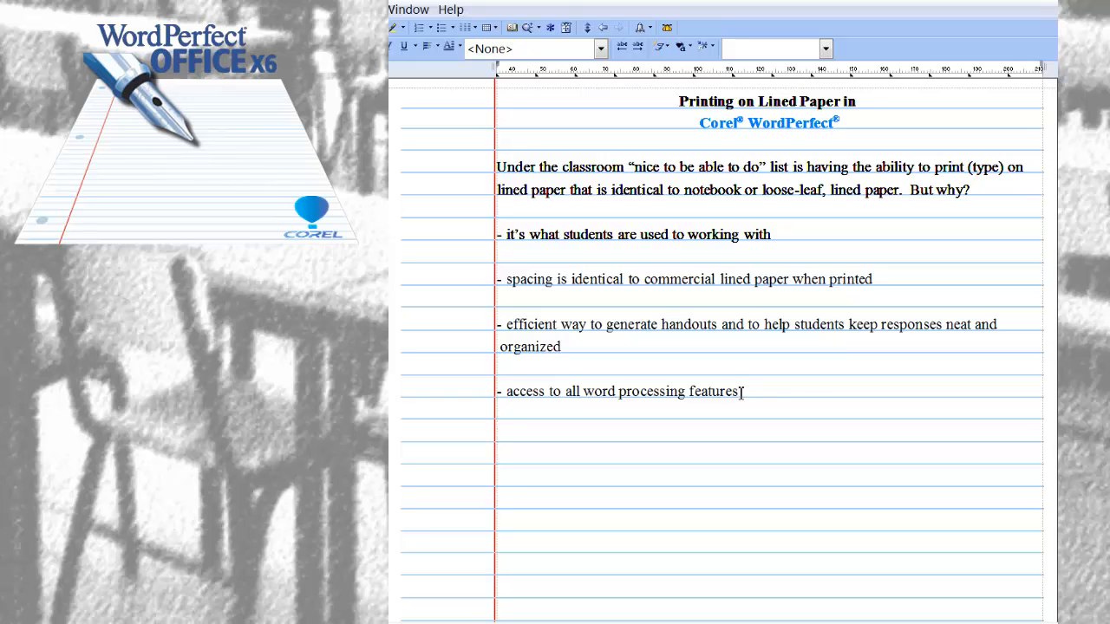
Add a 'Sample' label, then numbered question 1 beginning 'What percentage of the circle ... is missing'
text(Sample)
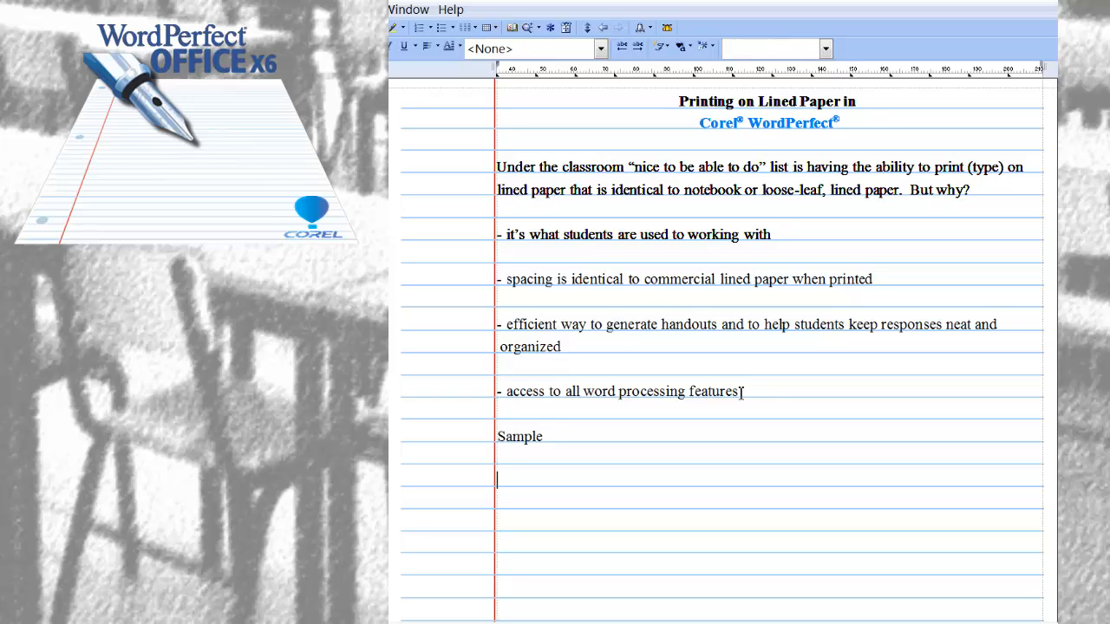
text(1.)
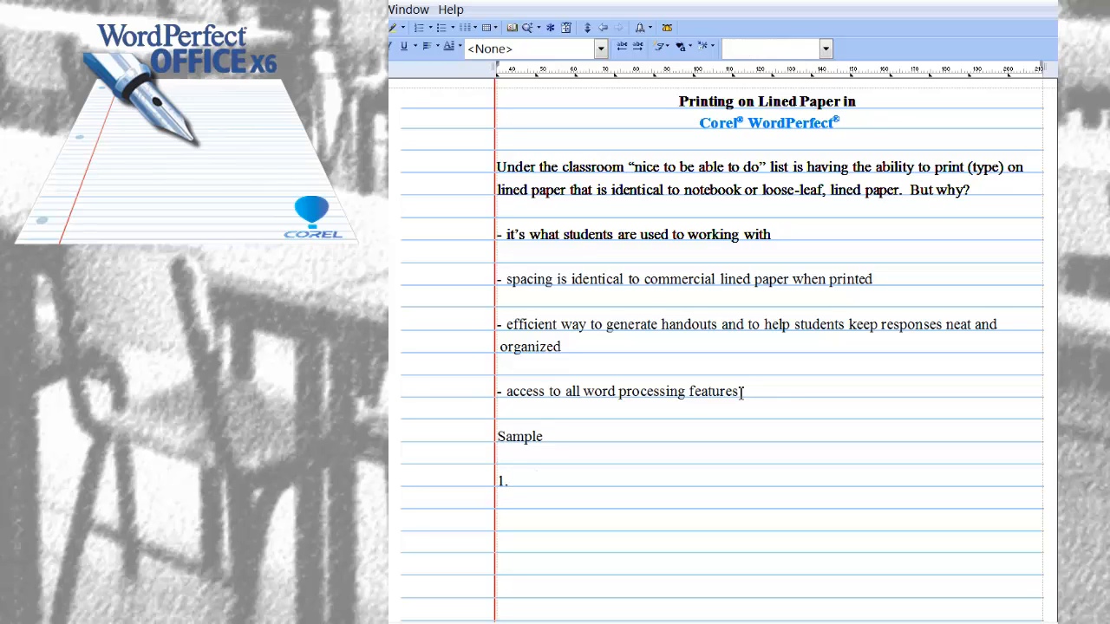
text(What perc)
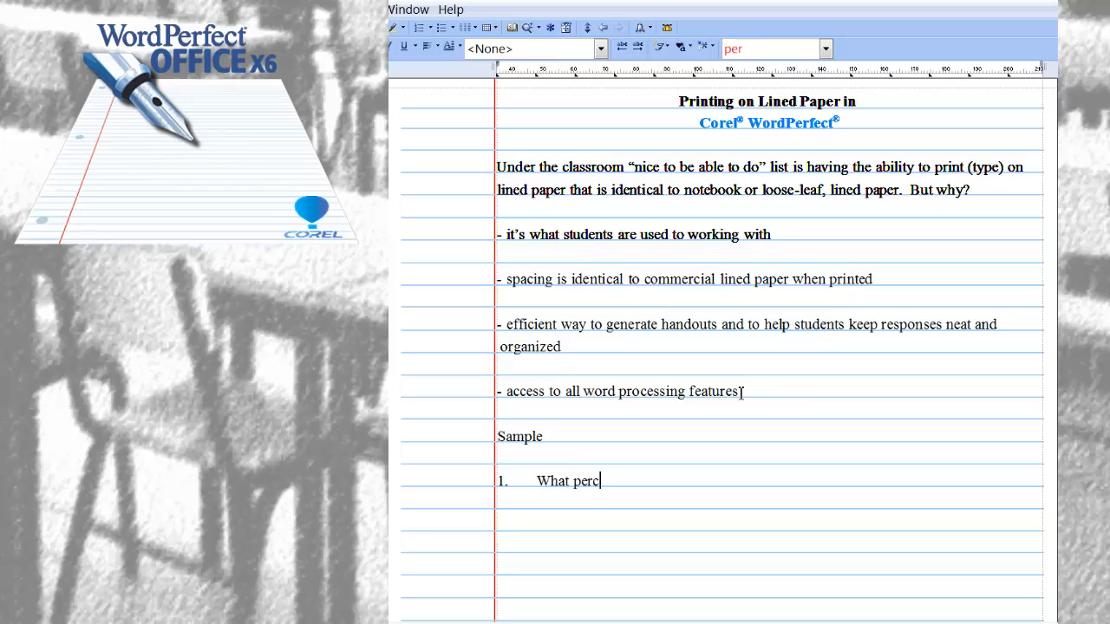
text(entage)
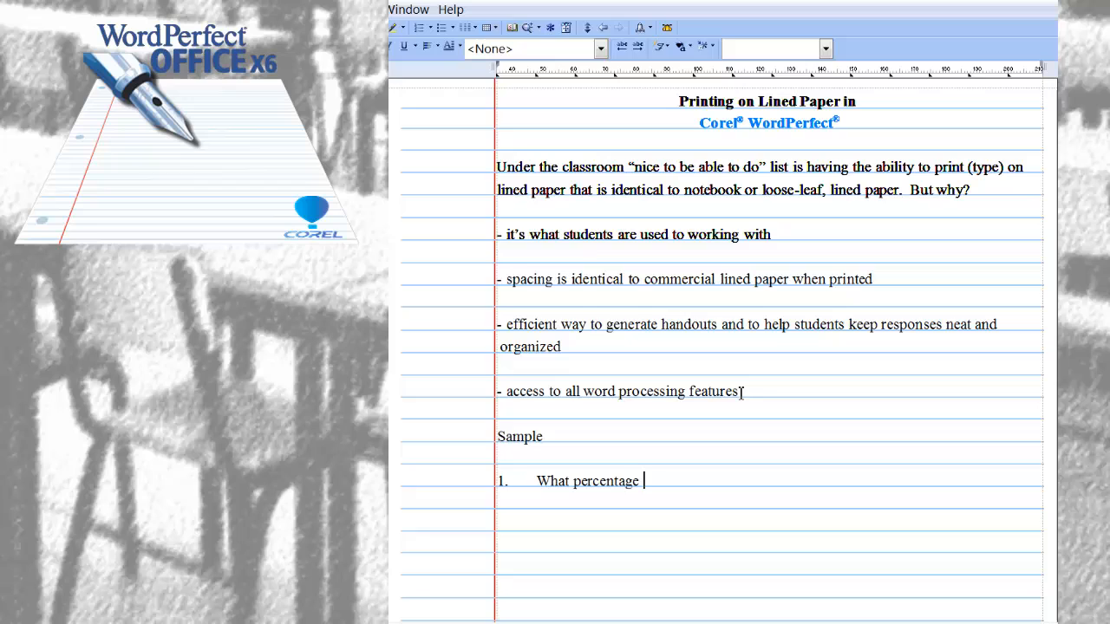
text(of the)
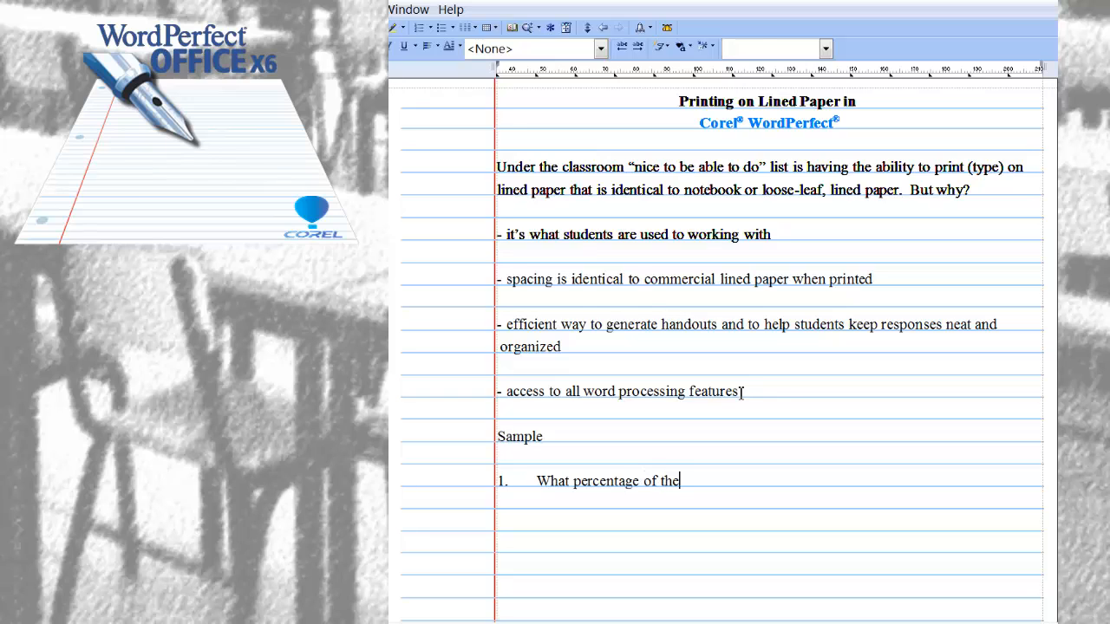
text(circle graph)
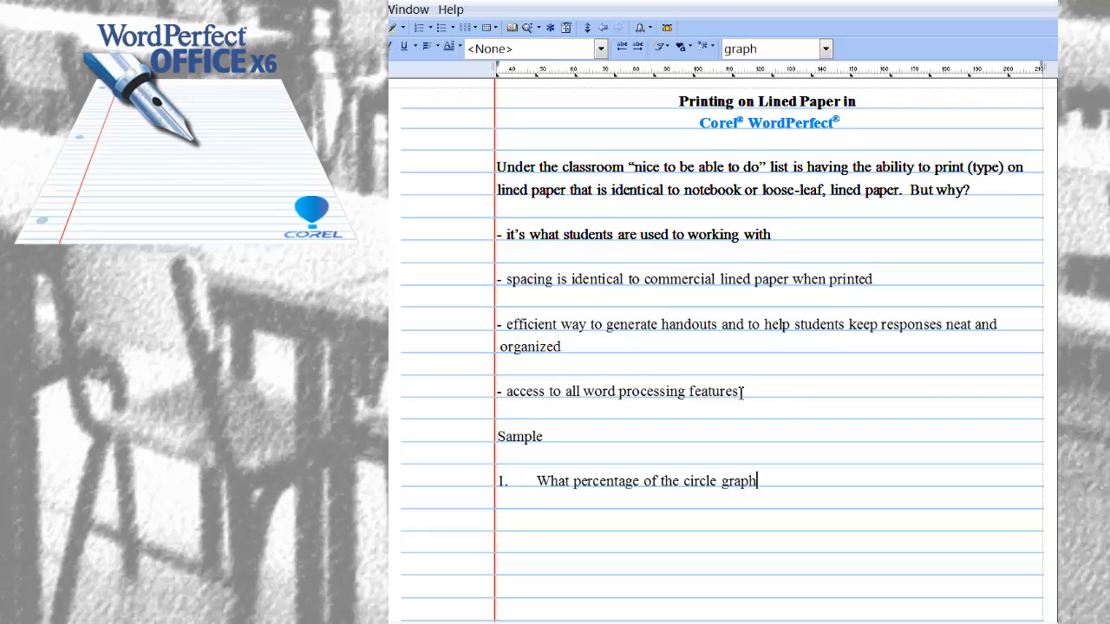
text(is missing?  Show all work to)
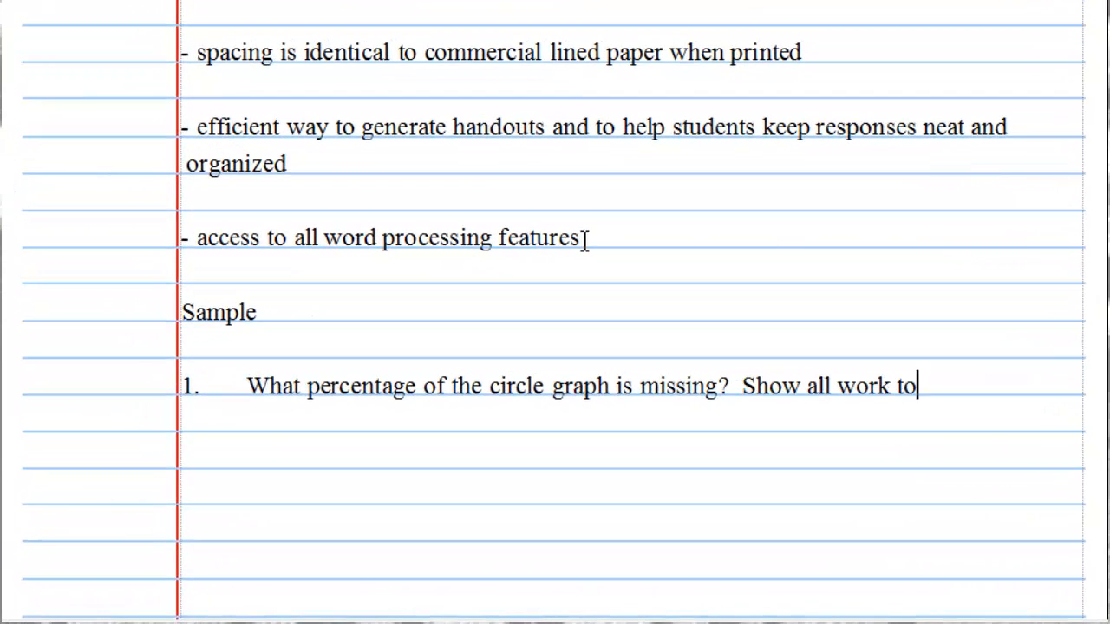
End question 1 with 'justify your answer.' and start a new line below it
text(justify)
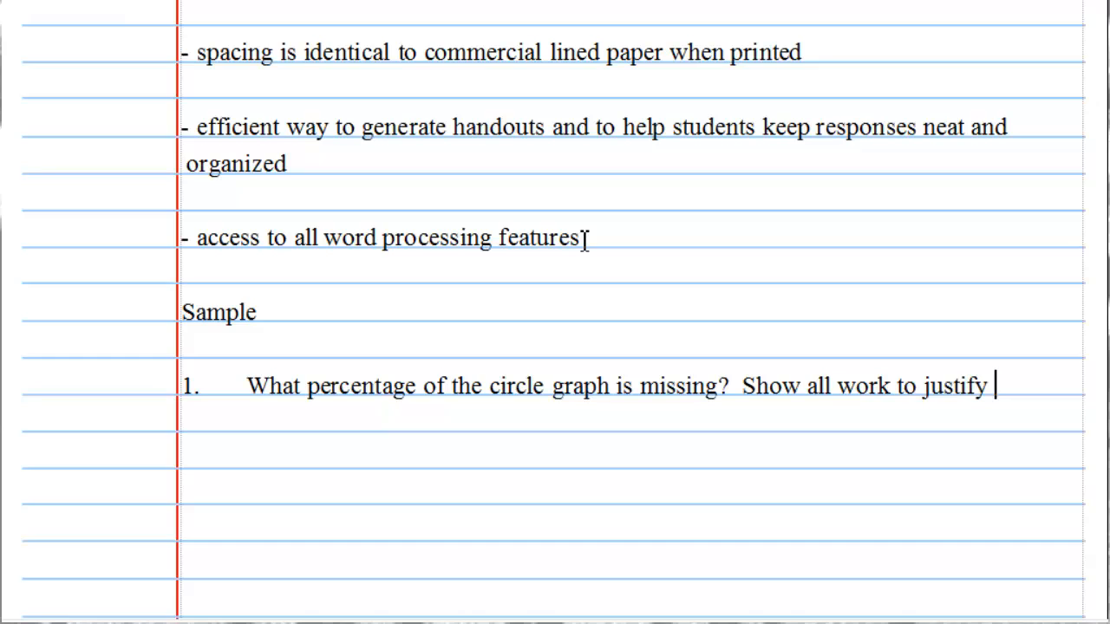
text(your an)
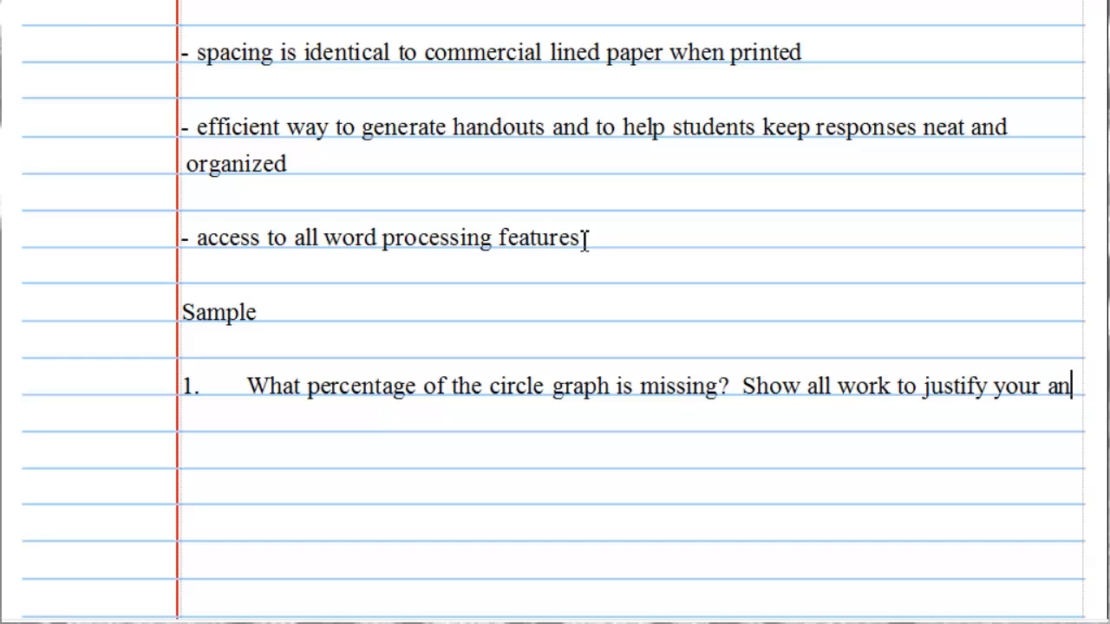
text(swer)
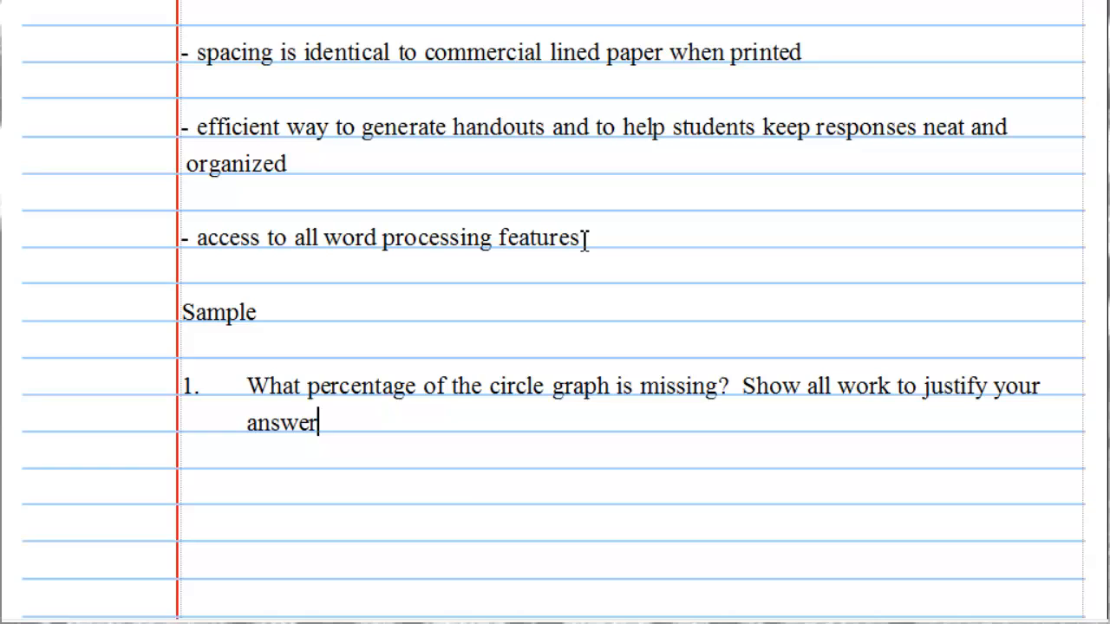
text(.)
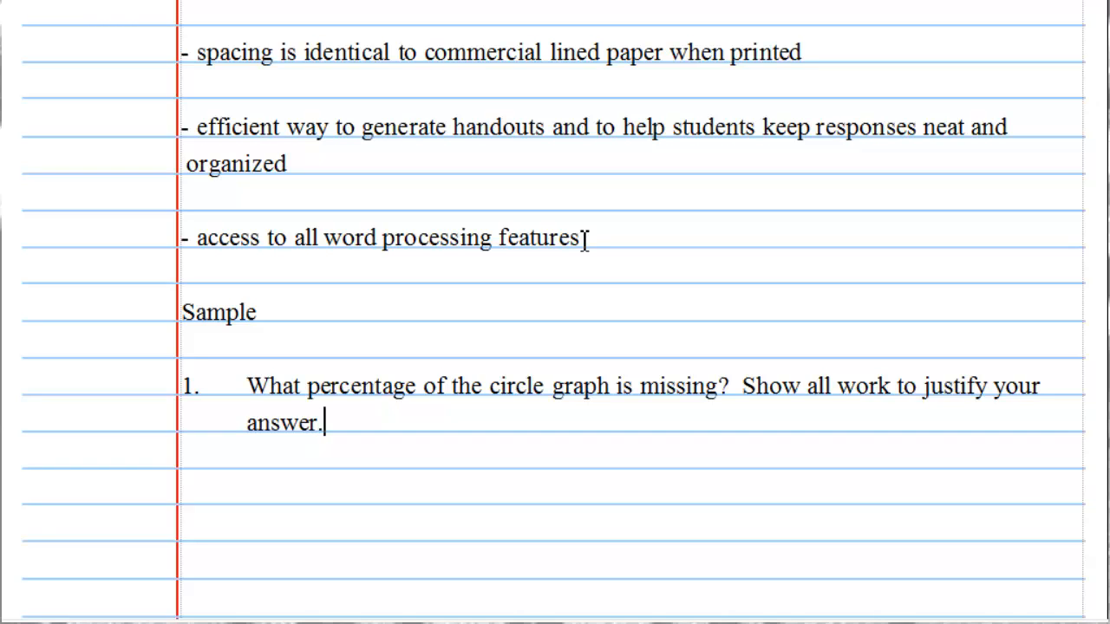
key(enter)
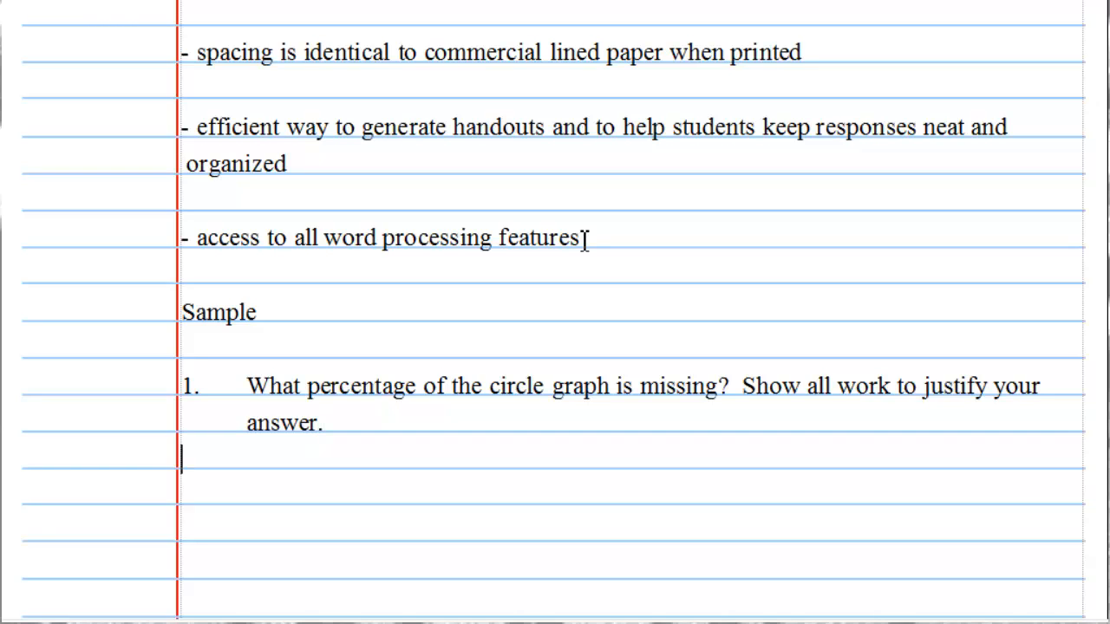